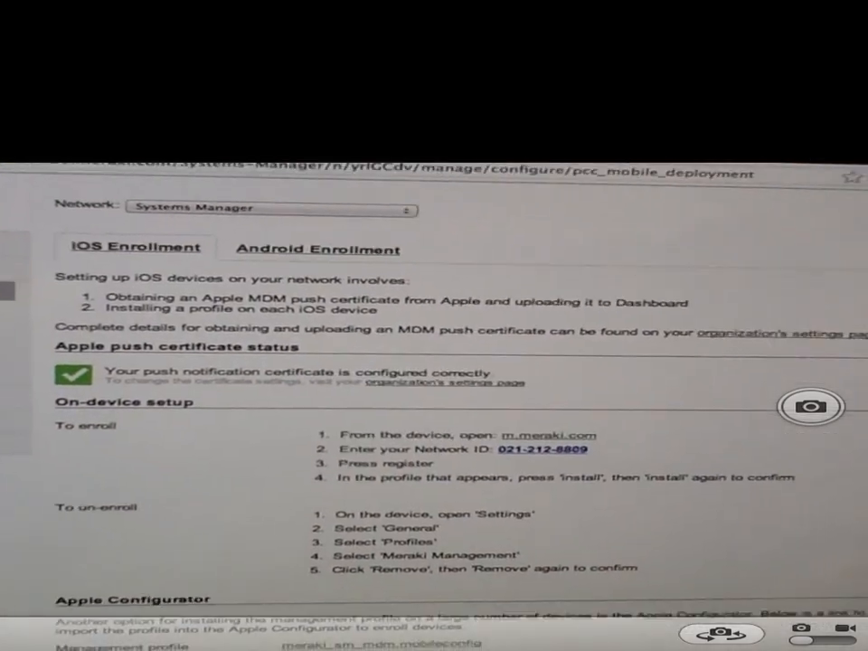
Scroll through the iOS Enrollment instructions before switching to the iPad's registration page.
{"action": "scroll", "scroll_direction": "down", "scroll_amount": 3}
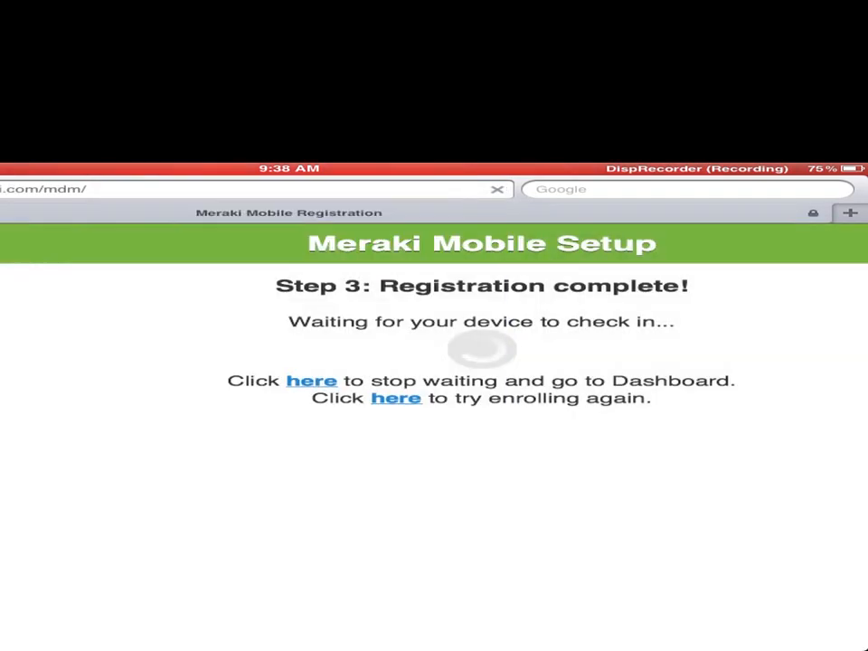
{"action": "left_click", "coordinate": [394, 398]}
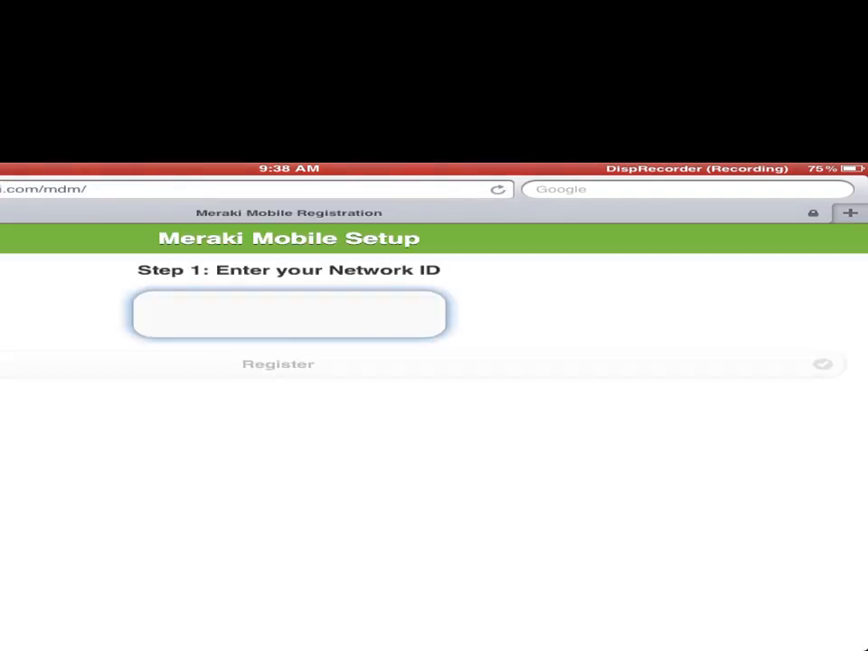
{"action": "left_click", "coordinate": [289, 315]}
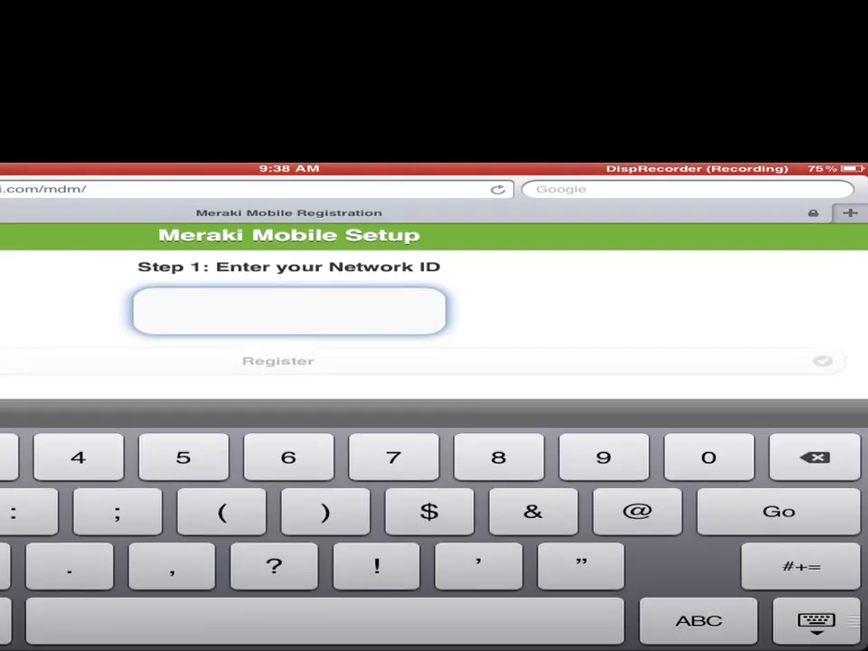
{"action": "type", "text": "0"}
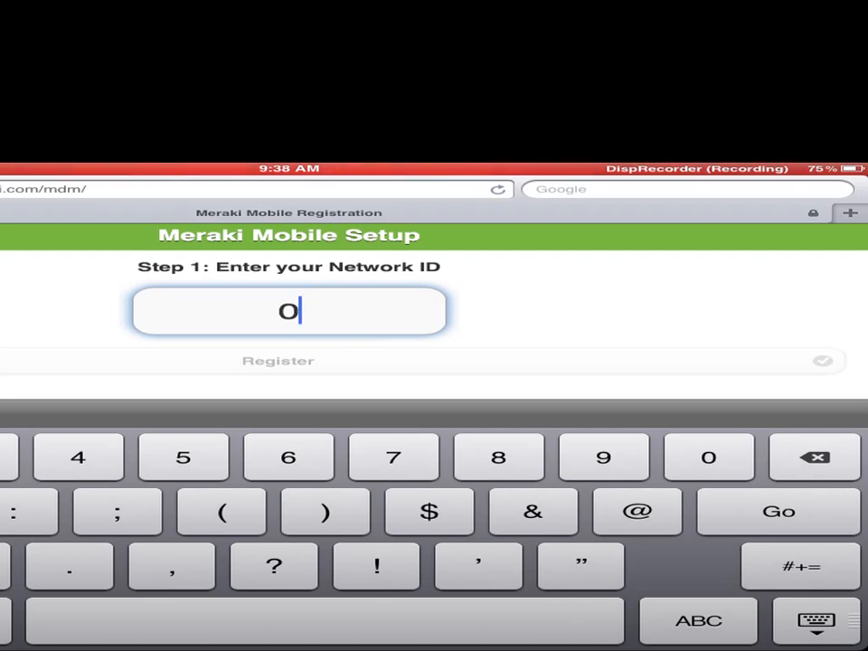
{"action": "type", "text": "21-212-"}
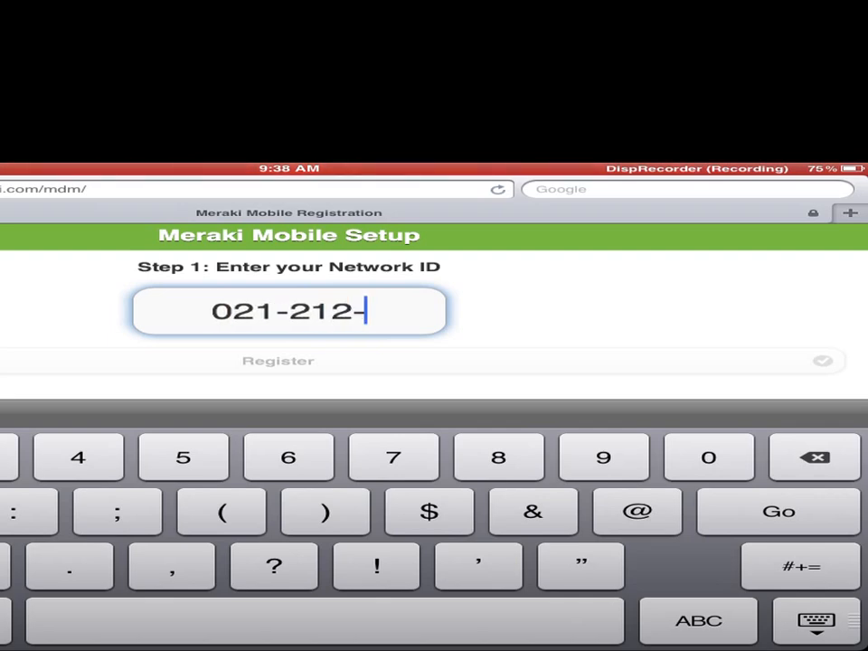
{"action": "type", "text": "8809"}
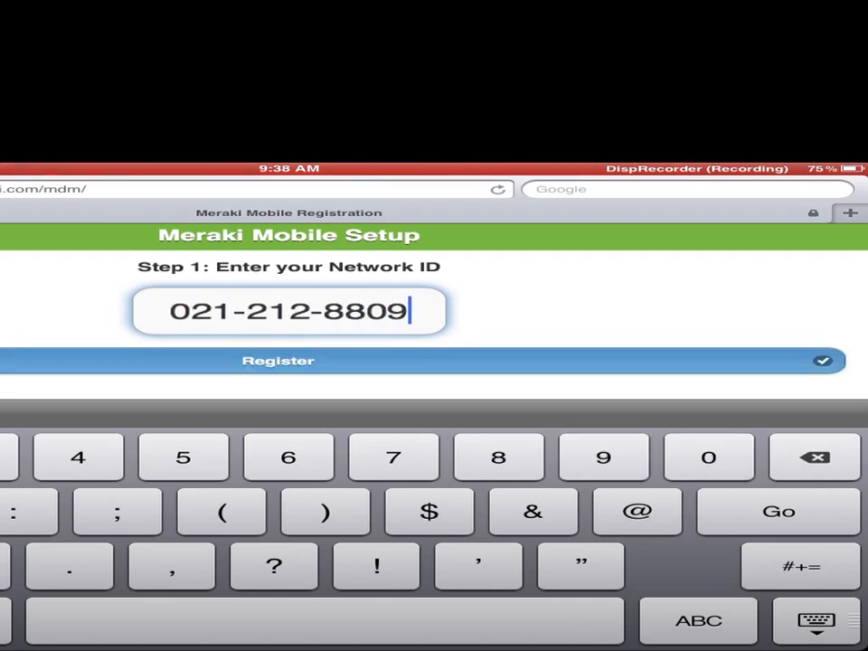
{"action": "left_click", "coordinate": [278, 362]}
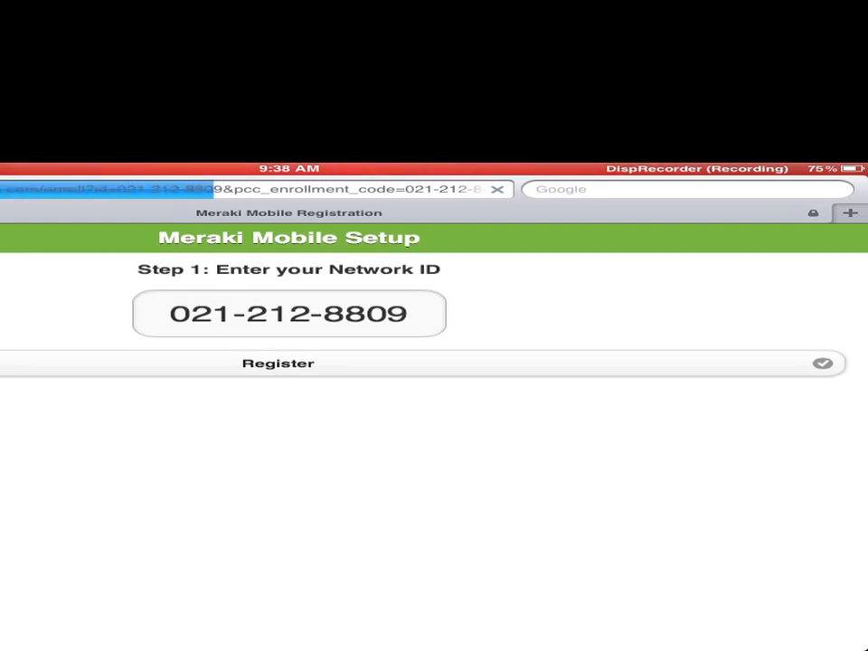
{"action": "left_click", "coordinate": [279, 362]}
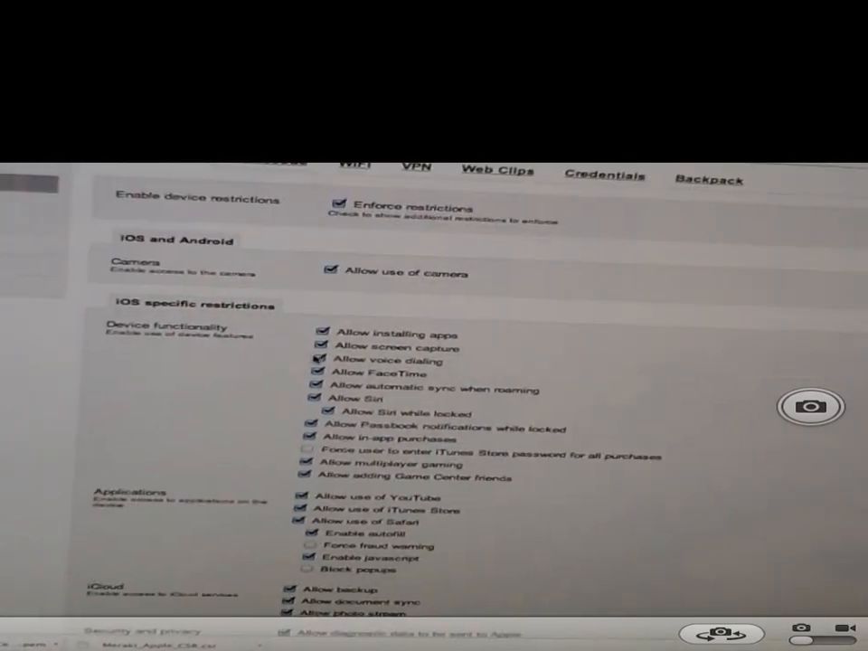
Scroll down the Restrictions page past the camera, device functionality and Safari settings.
{"action": "scroll", "scroll_direction": "down", "scroll_amount": 3}
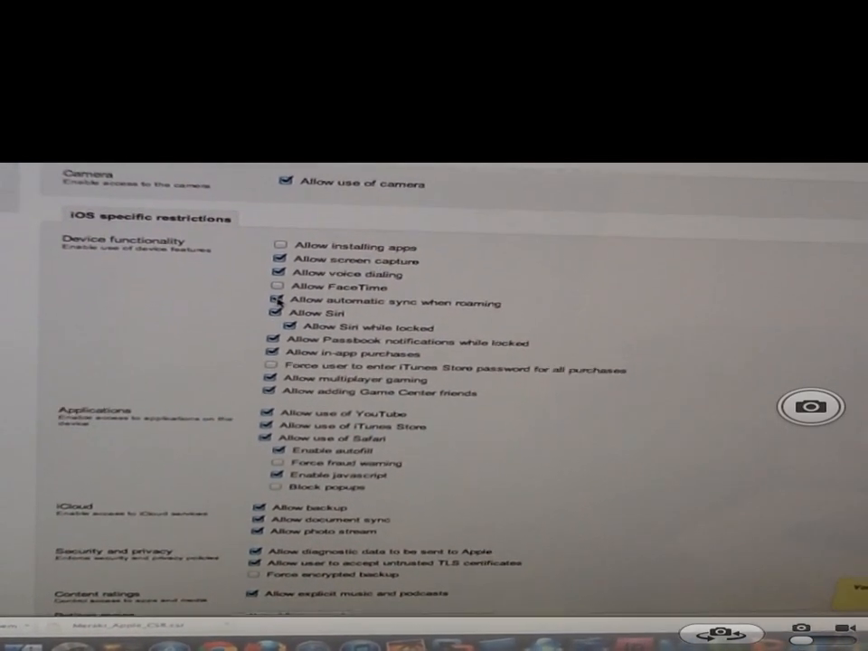
{"action": "scroll", "scroll_direction": "down", "scroll_amount": 3}
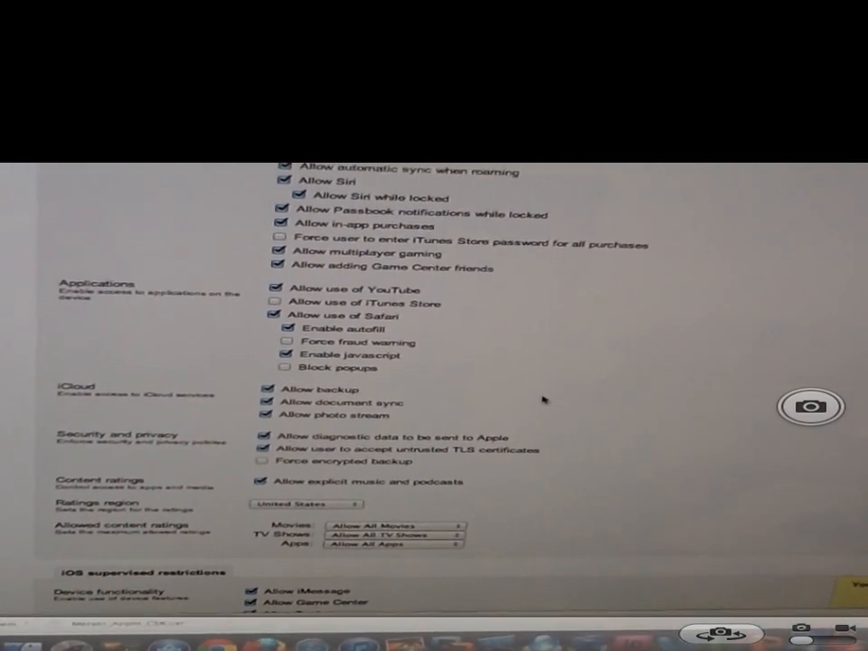
{"action": "scroll", "scroll_direction": "down", "scroll_amount": 3}
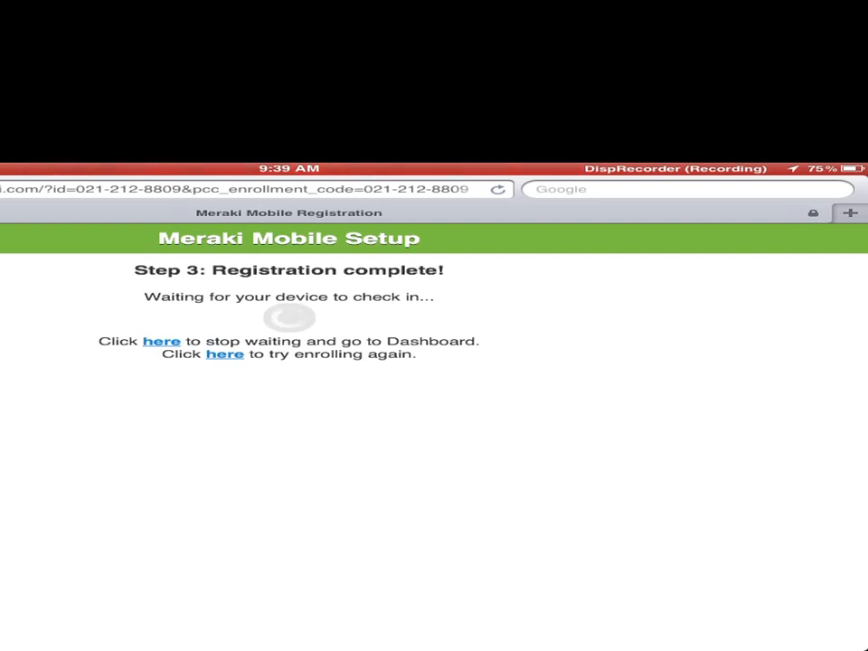
Follow the link on the Registration complete page and return to the home screen.
{"action": "left_click", "coordinate": [161, 340]}
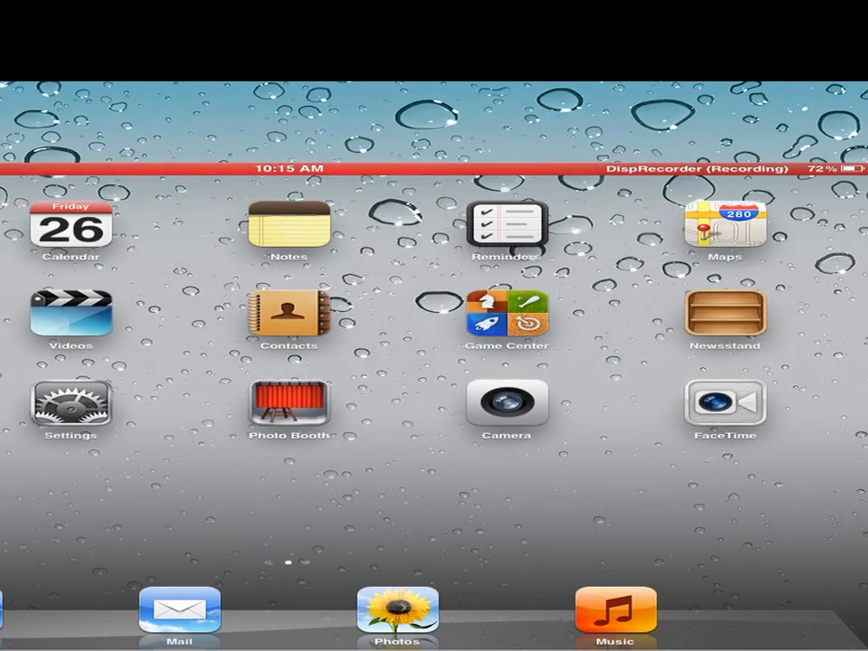
Accept the pushed App Installation alert to install PaperPort Notes.
{"action": "left_click", "coordinate": [289, 402]}
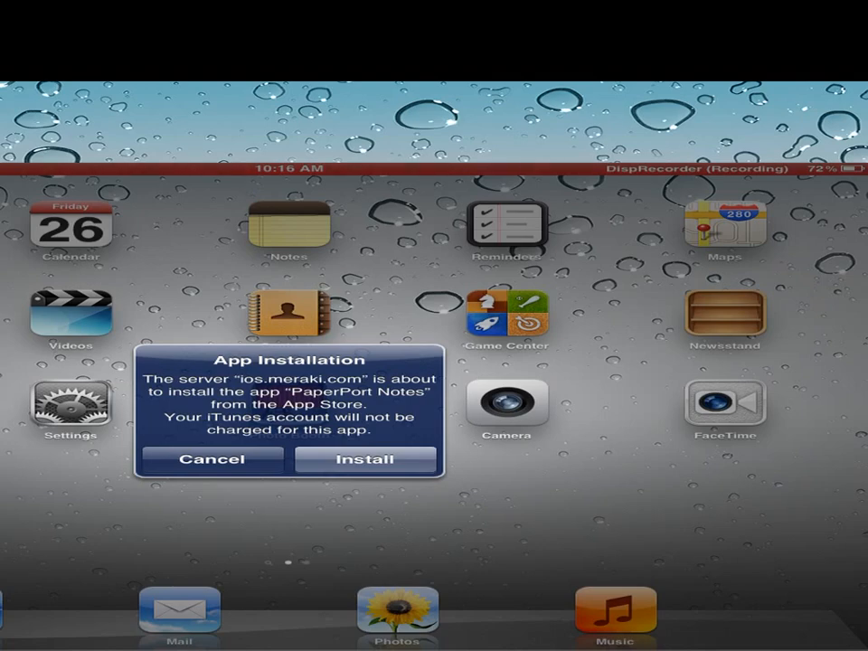
{"action": "left_click", "coordinate": [366, 459]}
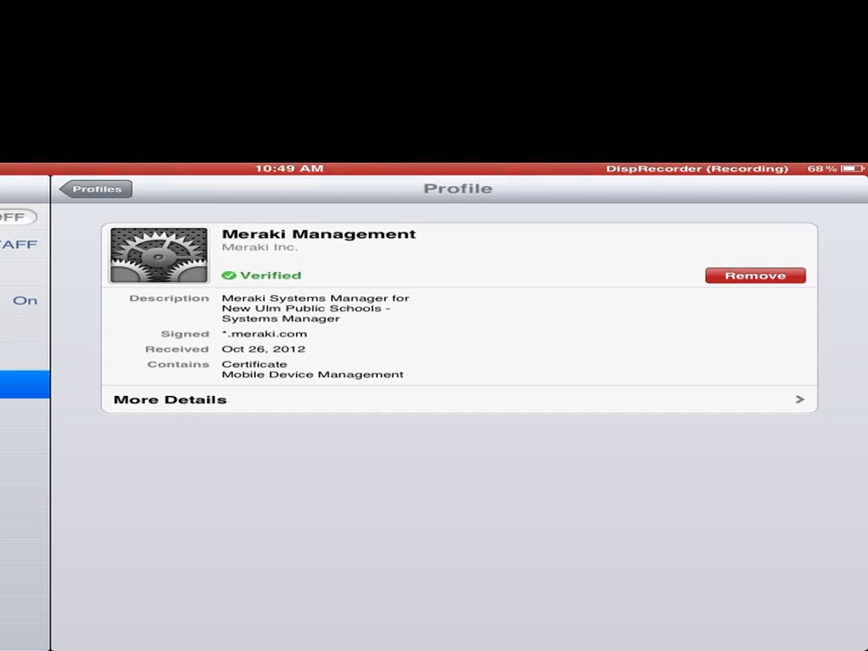
Return to the Profiles list and view the verified Meraki Settings profile details.
{"action": "left_click", "coordinate": [98, 188]}
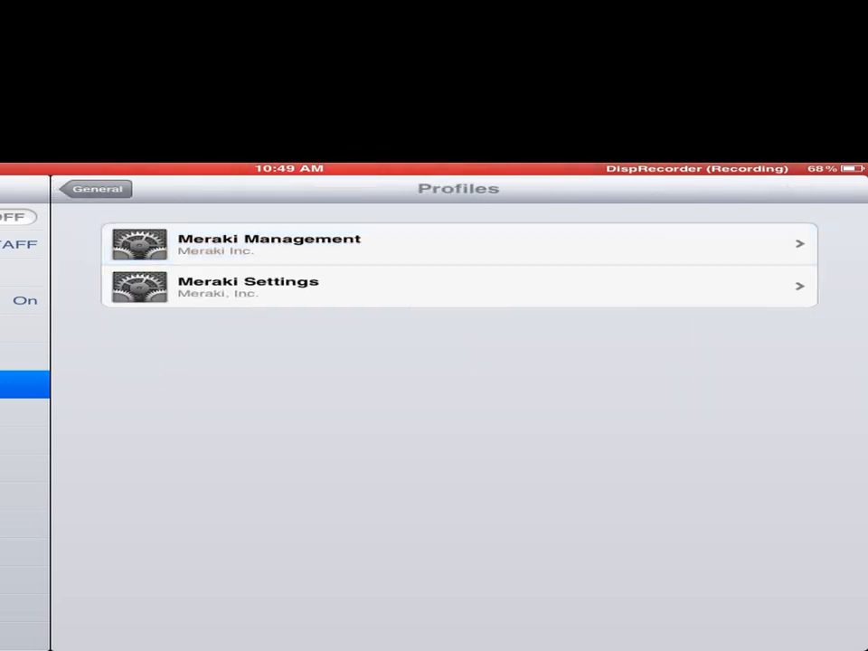
{"action": "left_click", "coordinate": [253, 286]}
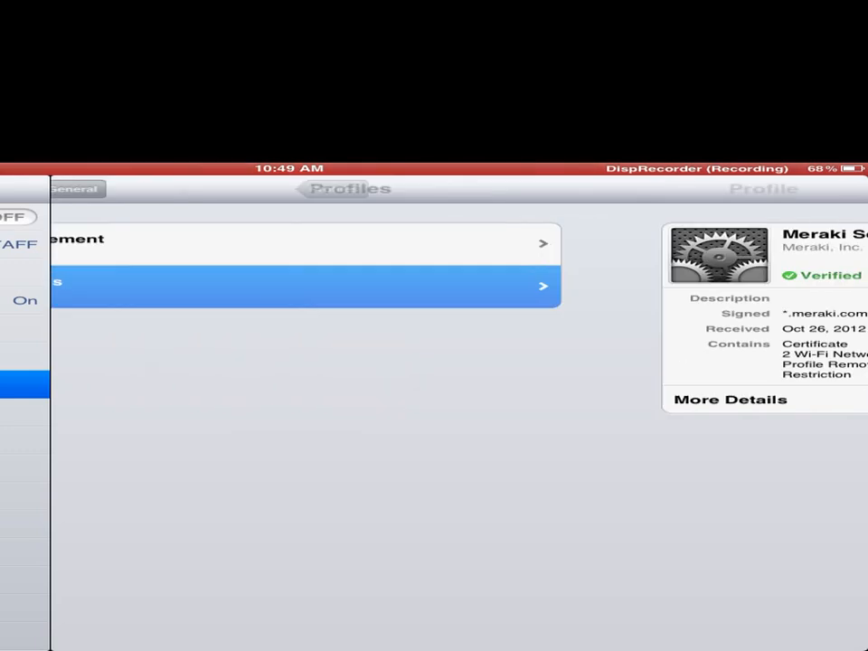